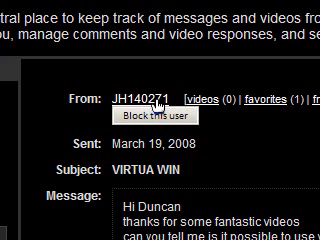
- Scroll the module table past entries such as AutoSwitcher and SL Desktop Name
scroll("down", 3)
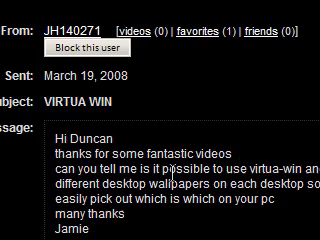
scroll("down", 3)
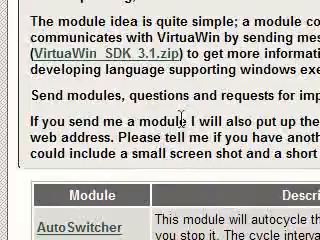
scroll("down", 3)
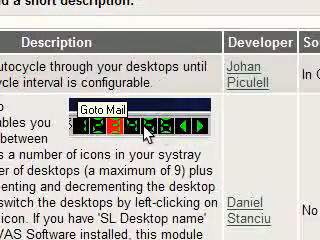
scroll("down", 3)
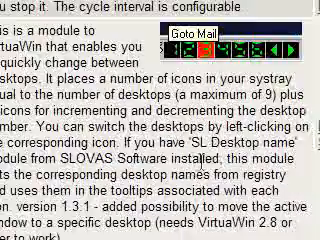
scroll("down", 3)
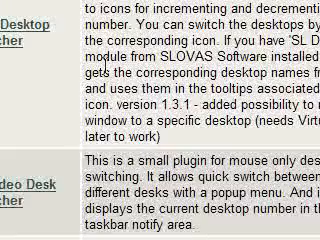
scroll("down", 3)
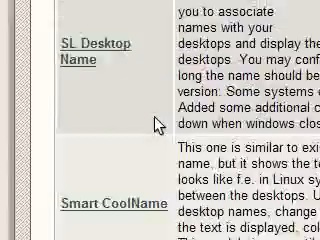
scroll("down", 3)
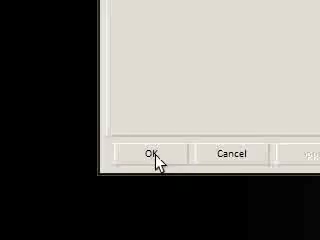
- Confirm the dialog with OK and scroll the folder view toward the VirtuaWin folder
left_click(152, 152)
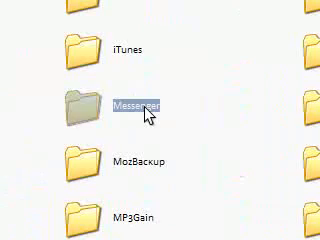
scroll("down", 3)
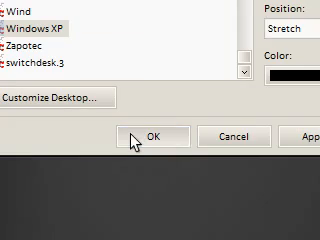
- Apply the stretched Windows XP wallpaper to the second desktop with OK
left_click(148, 132)
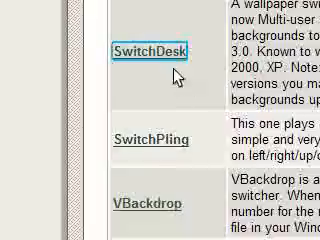
scroll("down", 3)
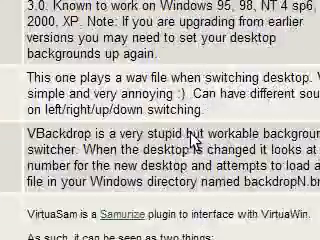
scroll("down", 3)
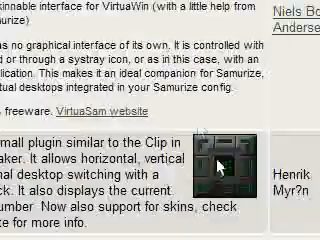
scroll("down", 3)
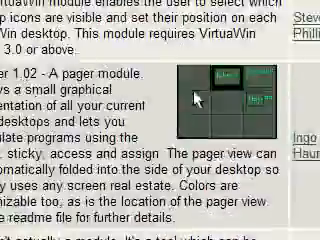
scroll("down", 3)
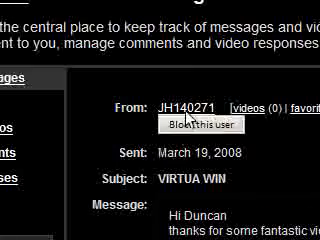
- Scroll down Jamie's message about separate wallpapers per desktop
scroll("down", 3)
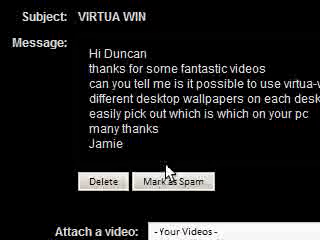